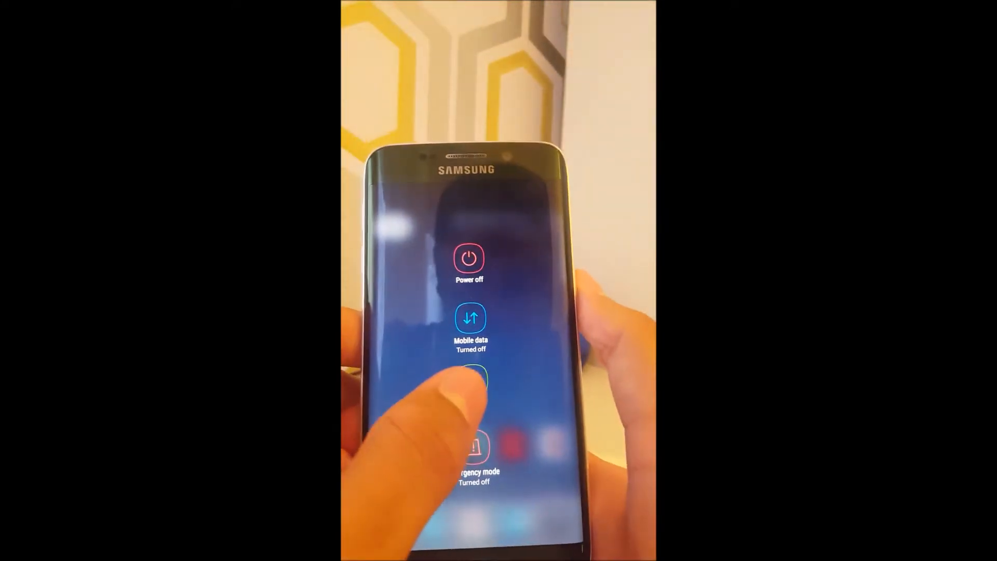
Restart the Galaxy S6 Edge from the power menu into Recovery mode
{"action": "left_click", "coordinate": [470, 382]}
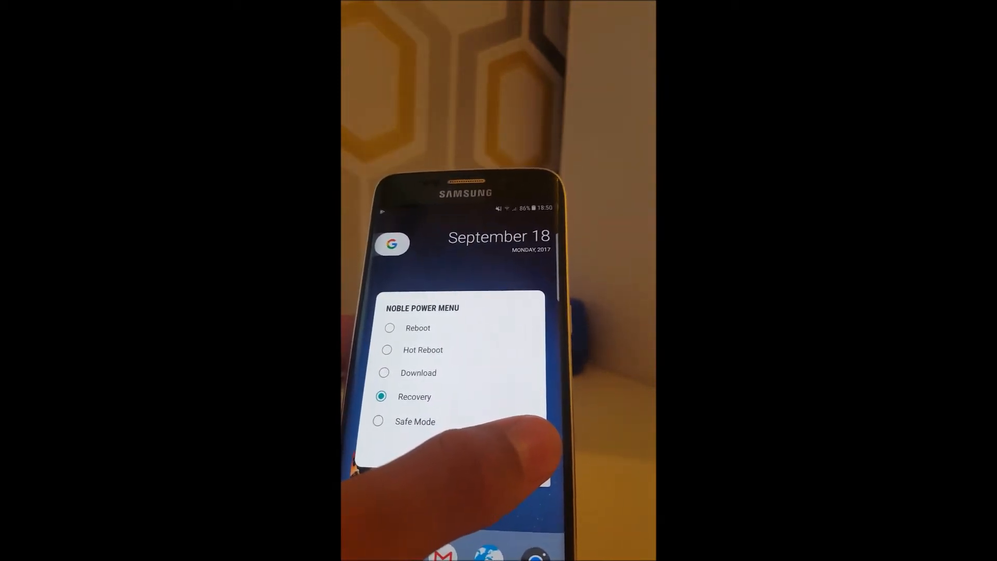
{"action": "left_click", "coordinate": [414, 396]}
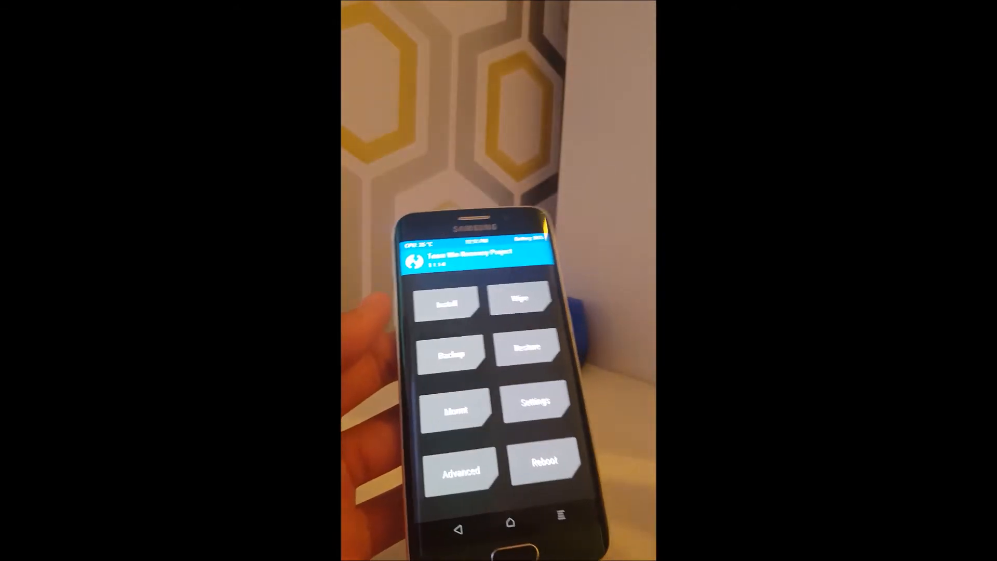
Advanced-wipe the Dalvik/ART Cache and System partitions with the swipe confirmation
{"action": "left_click", "coordinate": [519, 299]}
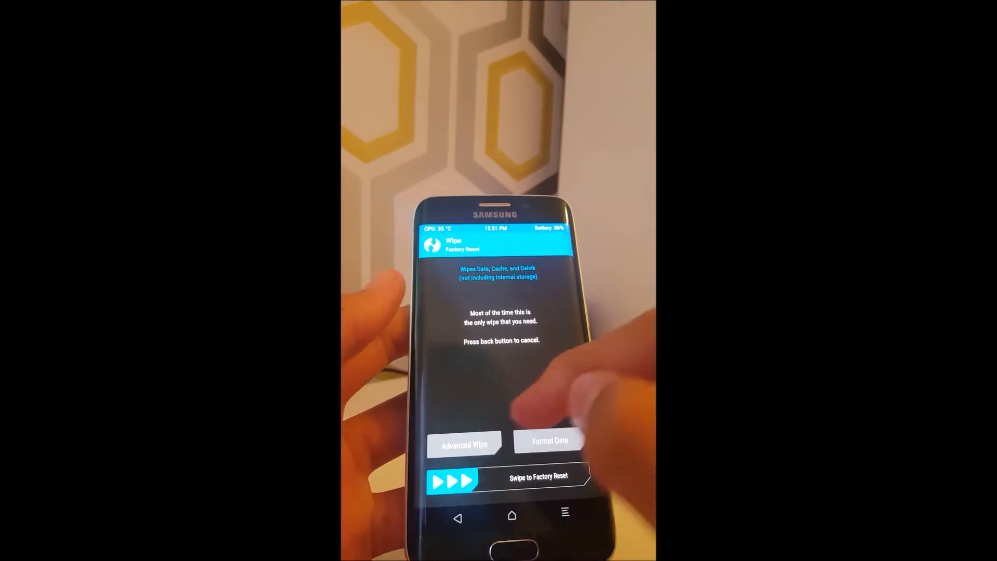
{"action": "left_click", "coordinate": [464, 443]}
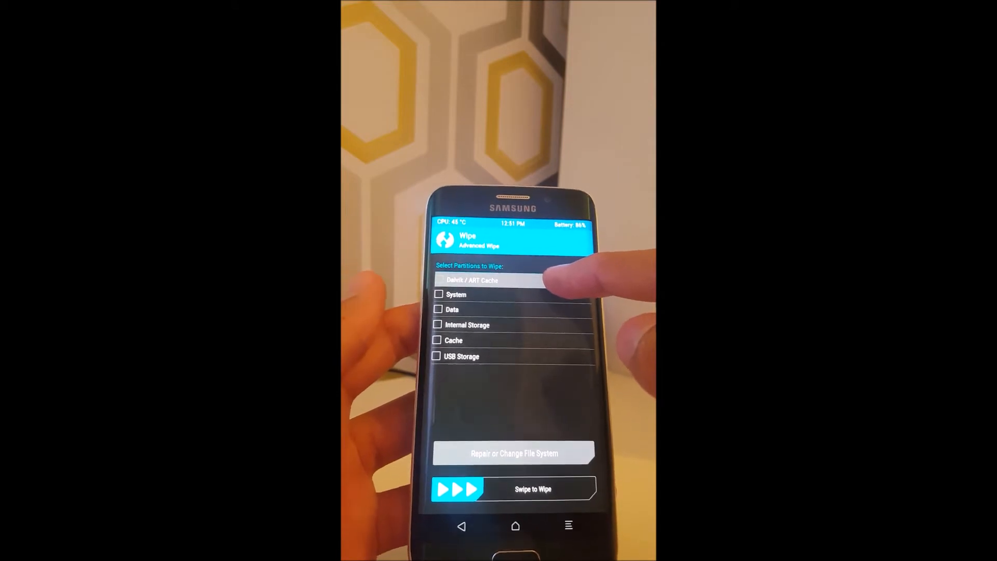
{"action": "left_click", "coordinate": [438, 281]}
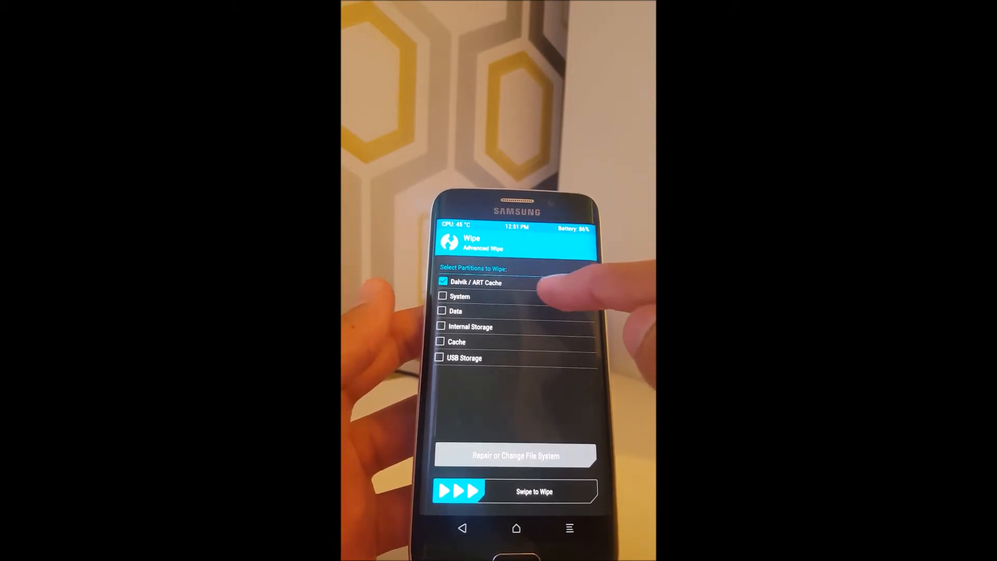
{"action": "left_click", "coordinate": [442, 296]}
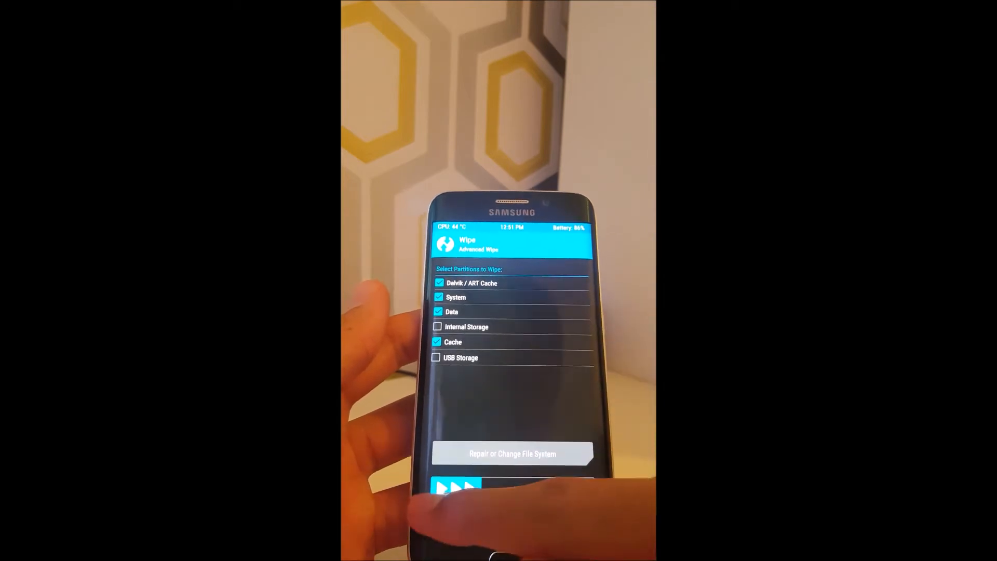
{"action": "left_click_drag", "start_coordinate": [444, 486], "coordinate": [572, 487]}
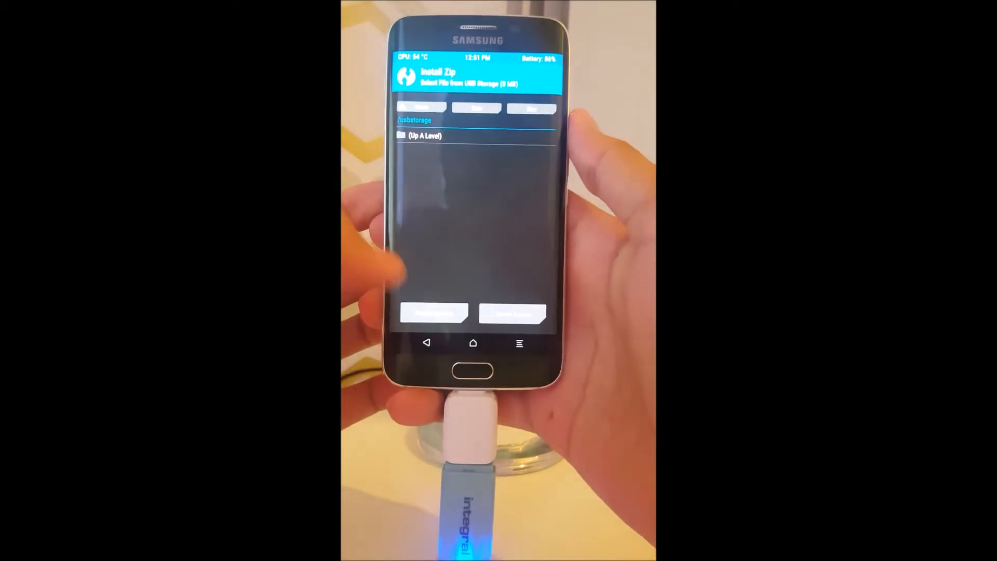
Switch the Install browser's storage to the USB Storage drive
{"action": "left_click", "coordinate": [435, 312]}
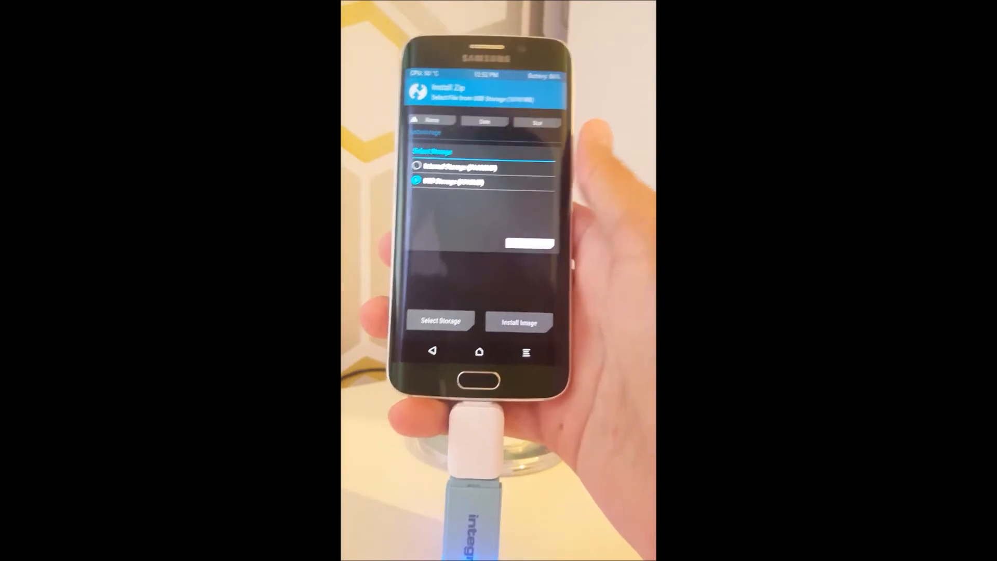
{"action": "left_click", "coordinate": [451, 182]}
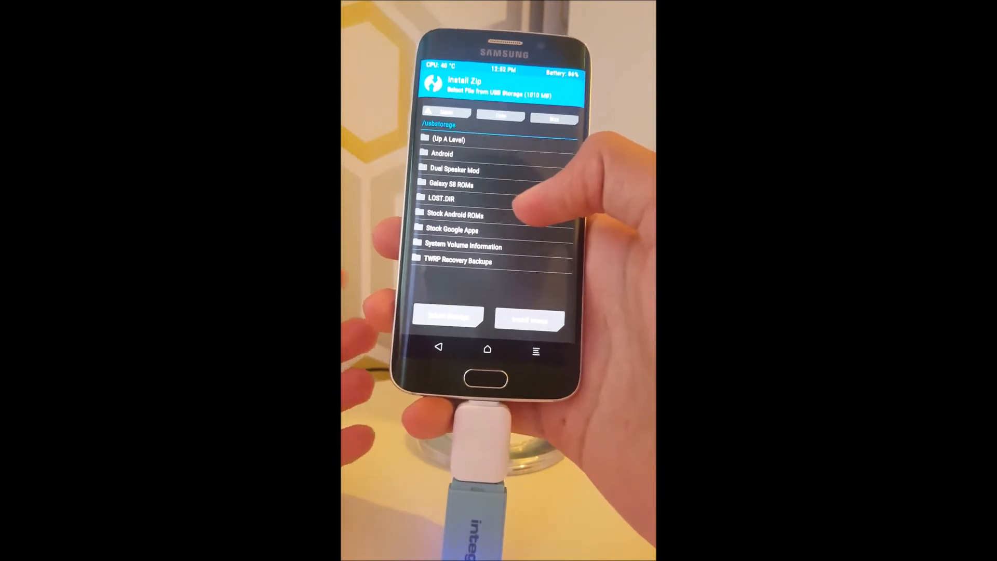
Select the LineageOS zip from Stock Android ROMs / Android 8.0 Oreo to flash
{"action": "left_click", "coordinate": [459, 215]}
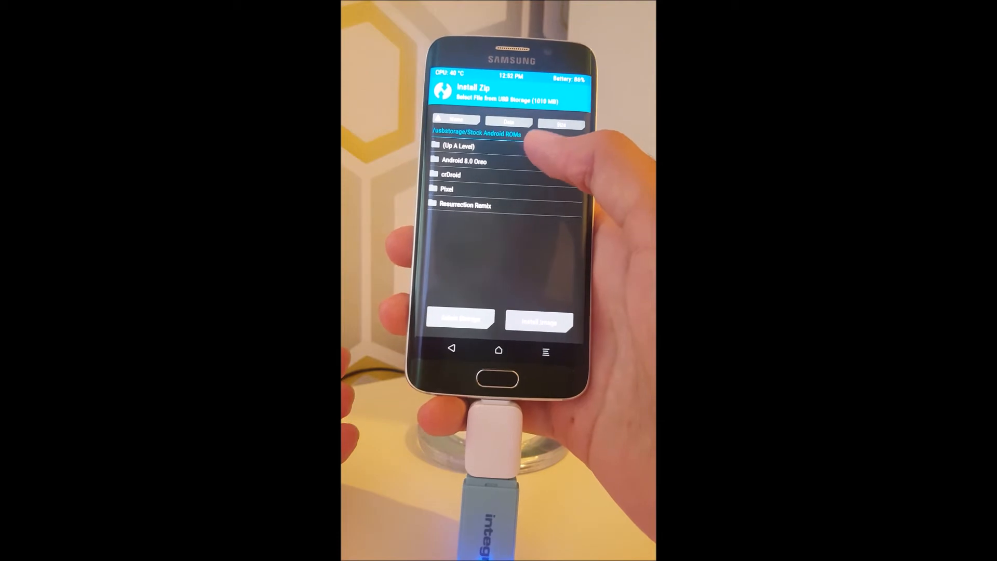
{"action": "left_click", "coordinate": [464, 161]}
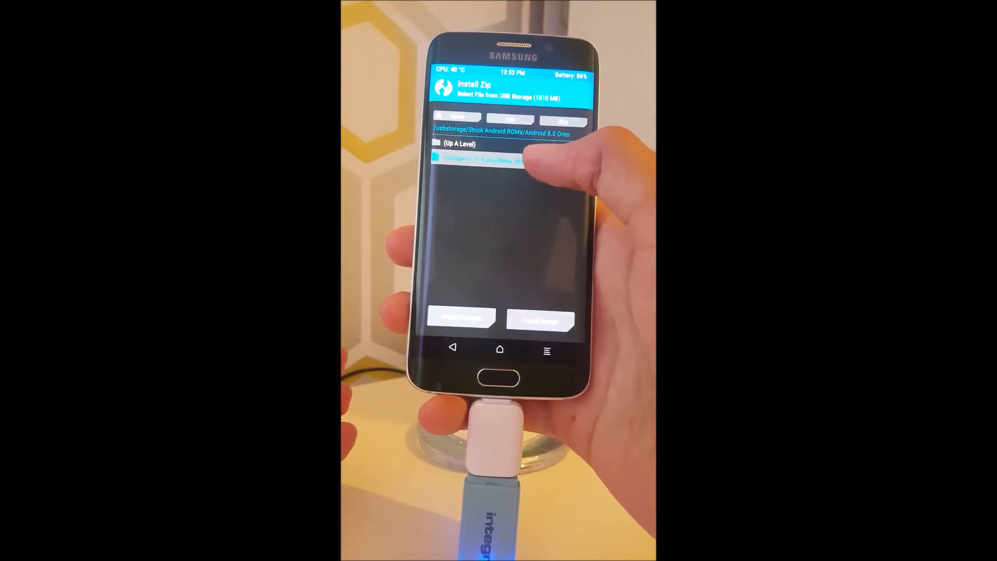
{"action": "left_click", "coordinate": [481, 159]}
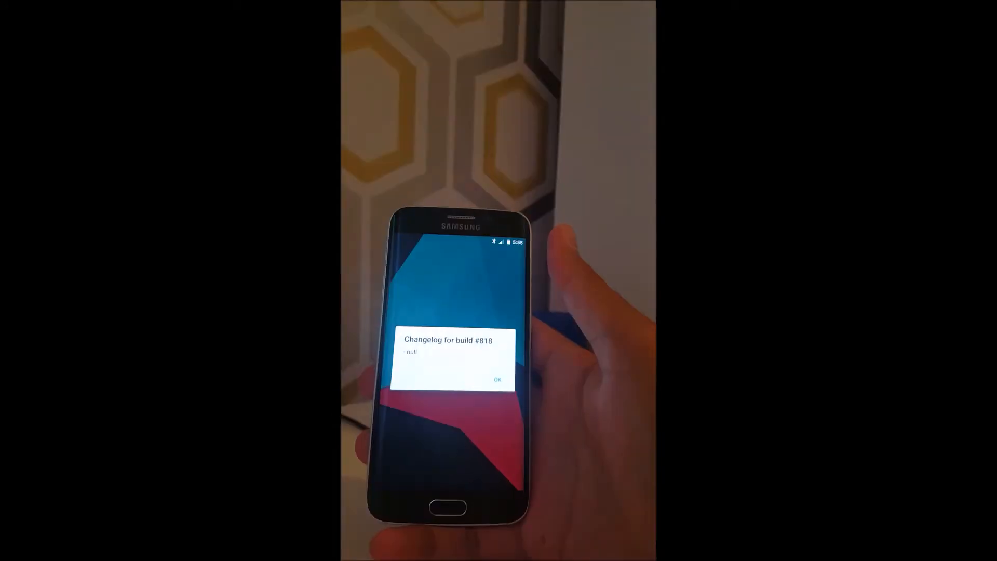
Dismiss the build #818 changelog dialog with OK
{"action": "left_click", "coordinate": [498, 380]}
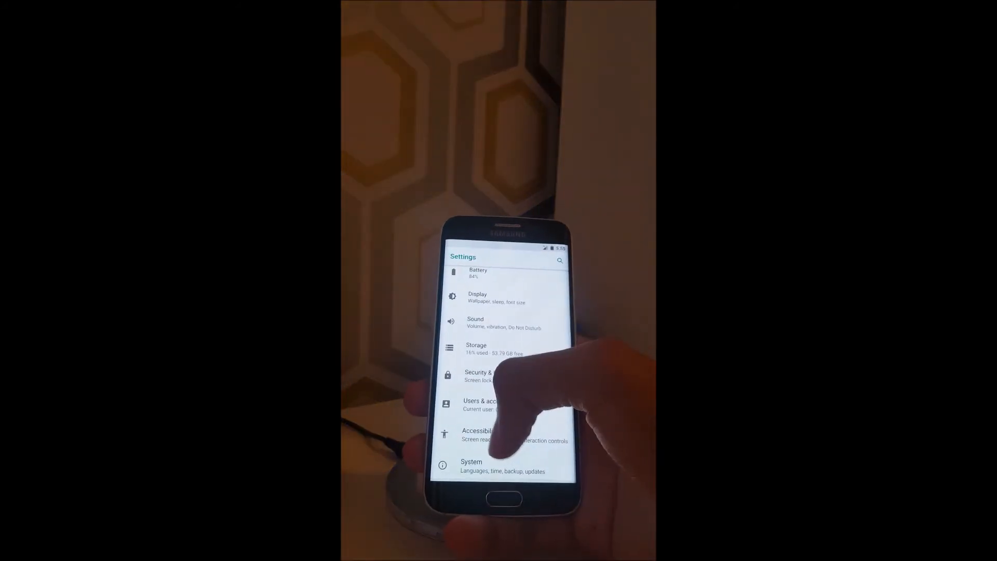
Open System > About phone to view the Android 8.0 version
{"action": "left_click", "coordinate": [484, 466]}
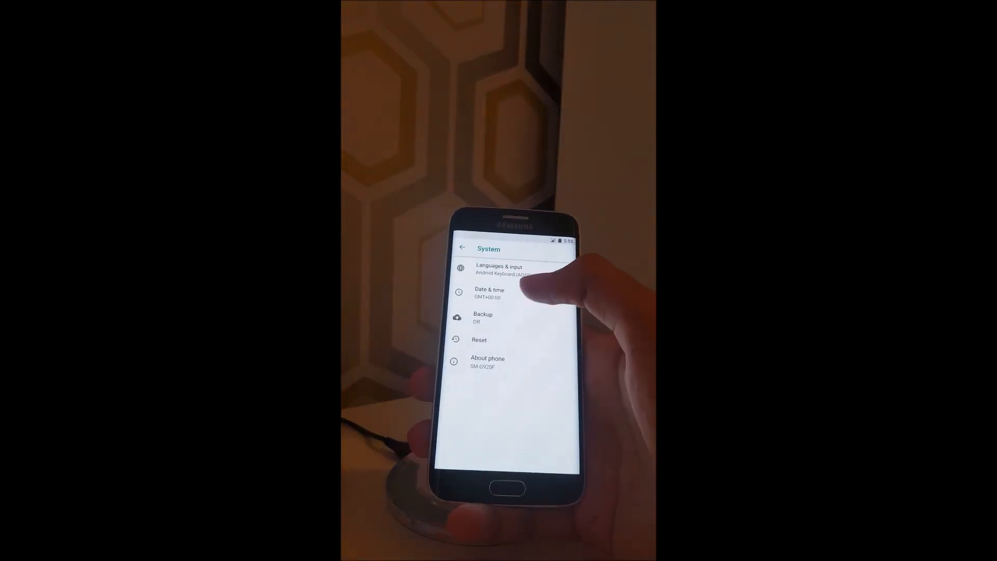
{"action": "left_click", "coordinate": [488, 363]}
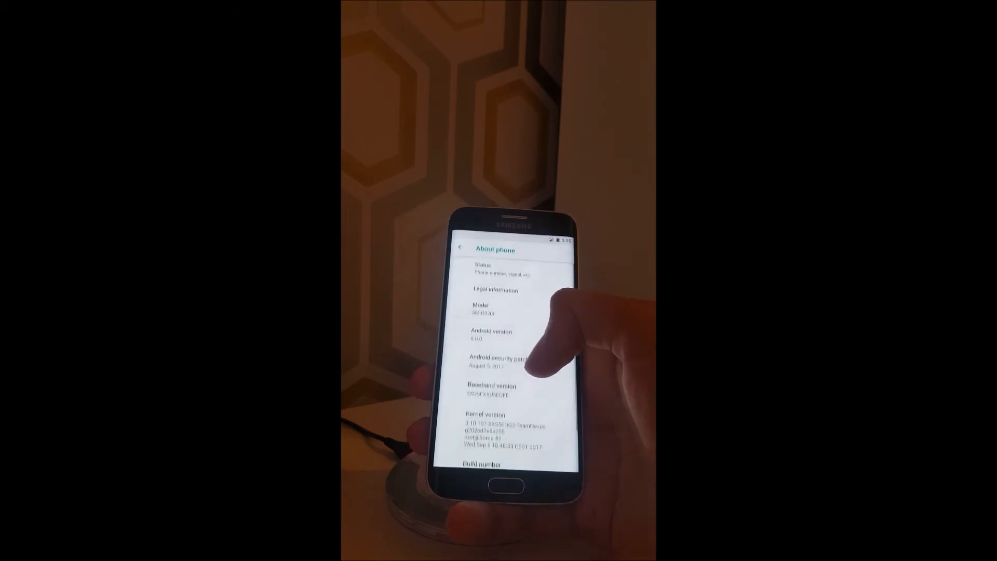